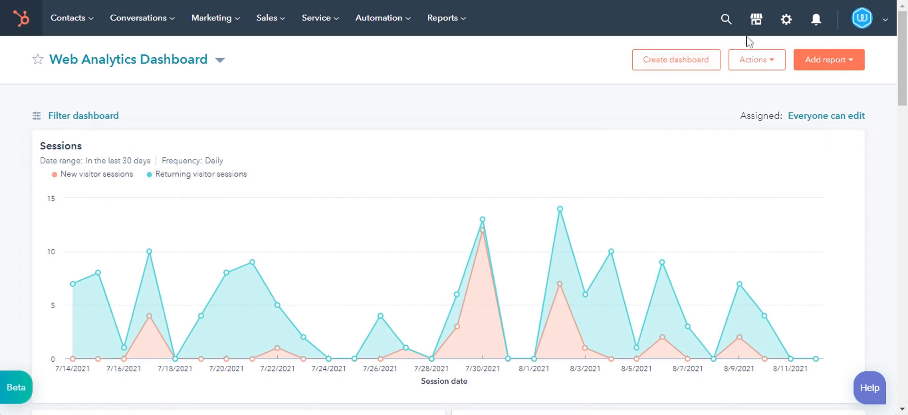
mouse_move(787, 20)
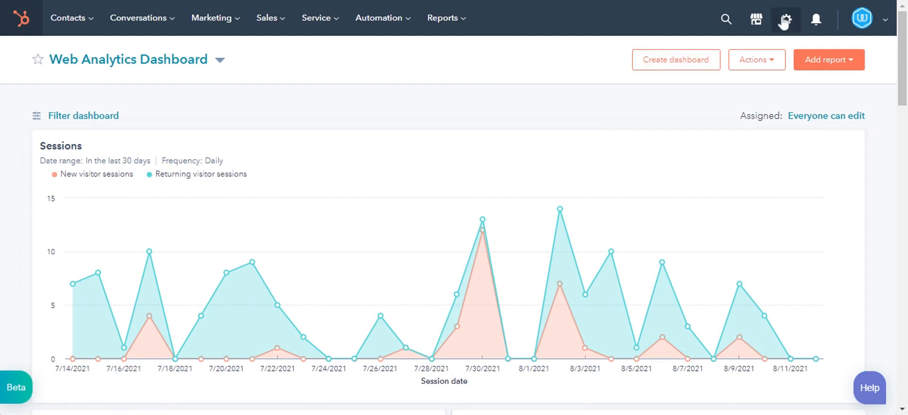
Step: Go from the dashboard to account settings and the Contacts object settings page
left_click(787, 19)
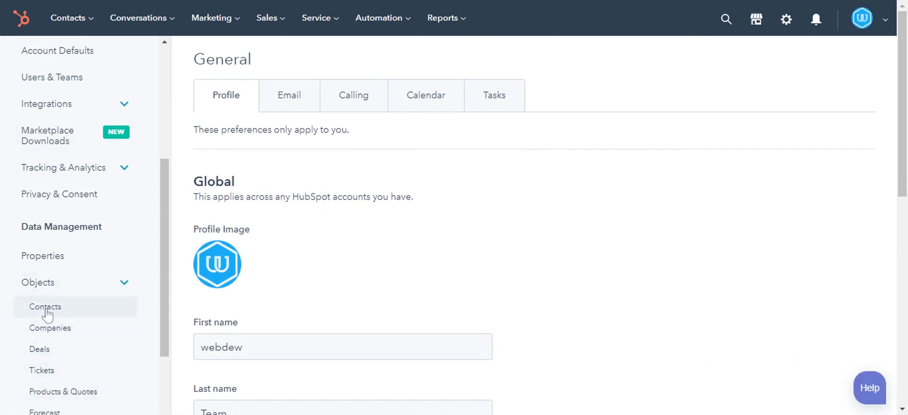
left_click(45, 308)
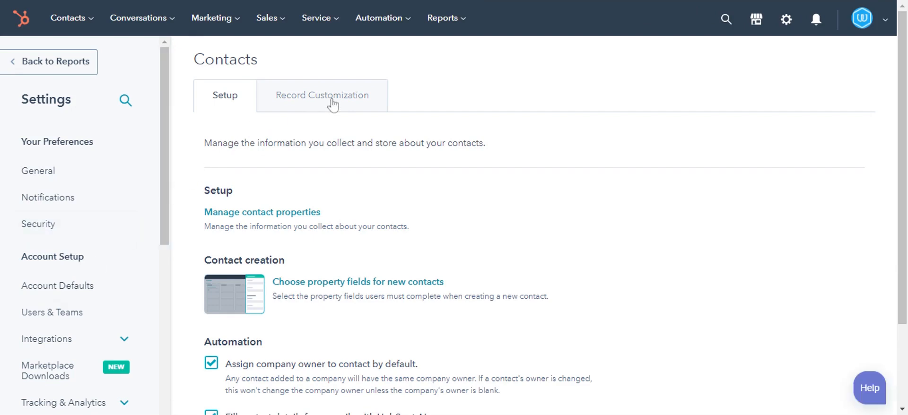
Step: Under Record Customization, set the contact association card to Email and Contact type and save
left_click(321, 95)
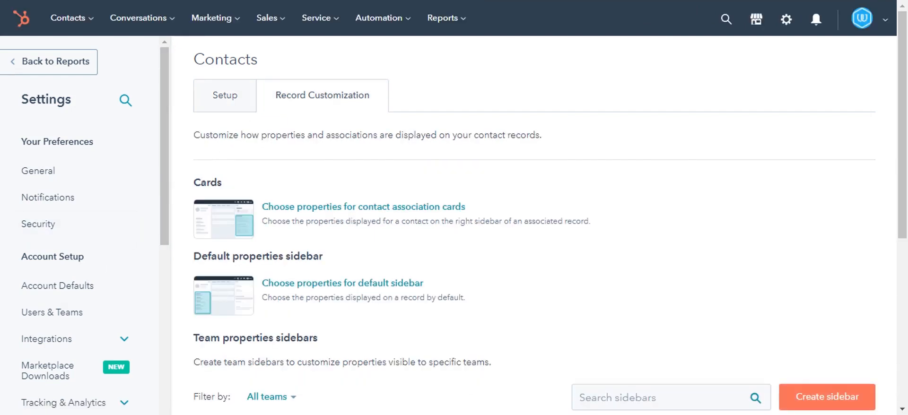
mouse_move(322, 214)
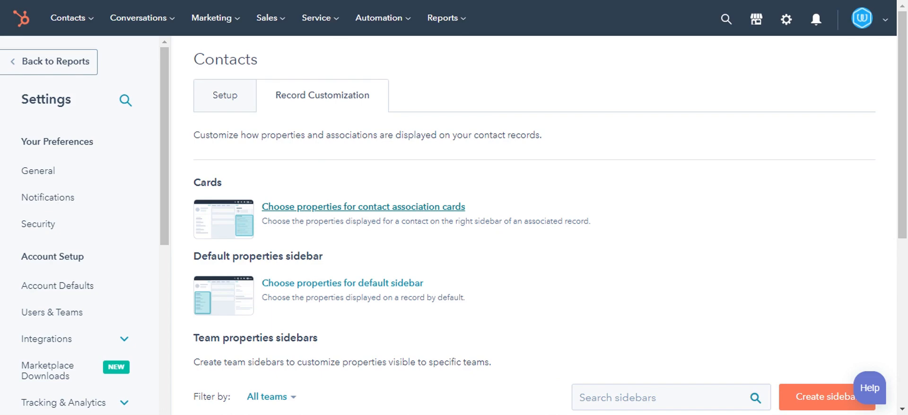
left_click(365, 207)
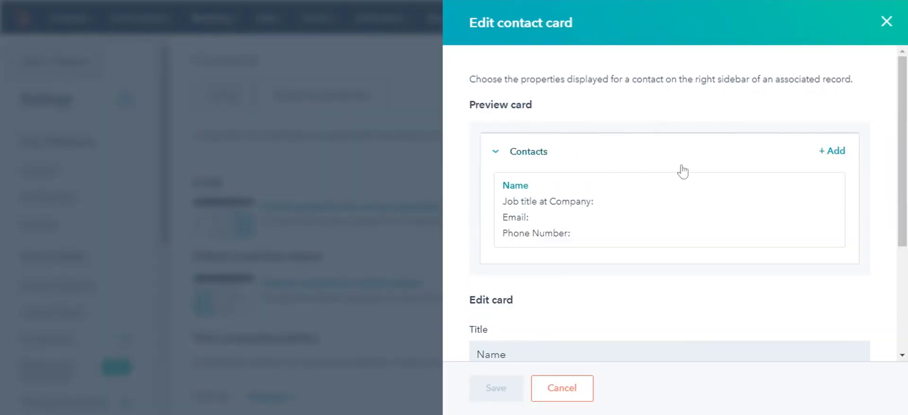
scroll("down", 3)
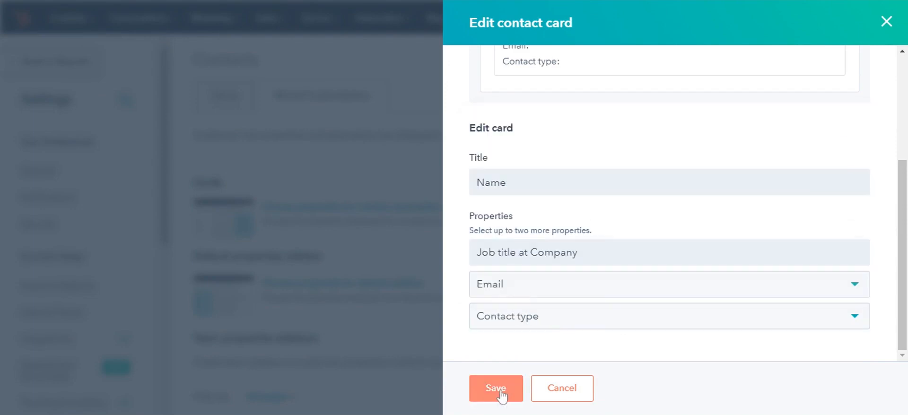
left_click(496, 389)
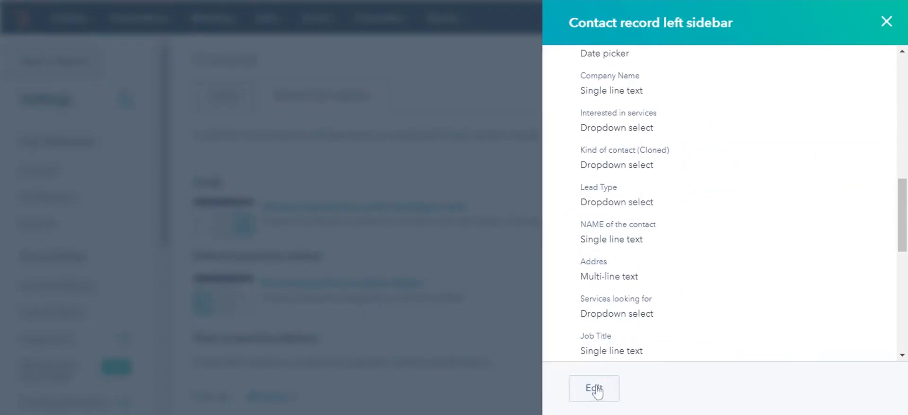
Step: Add the HubSpot Hub property to the default contact left sidebar, save, and dismiss the confirmation
left_click(594, 389)
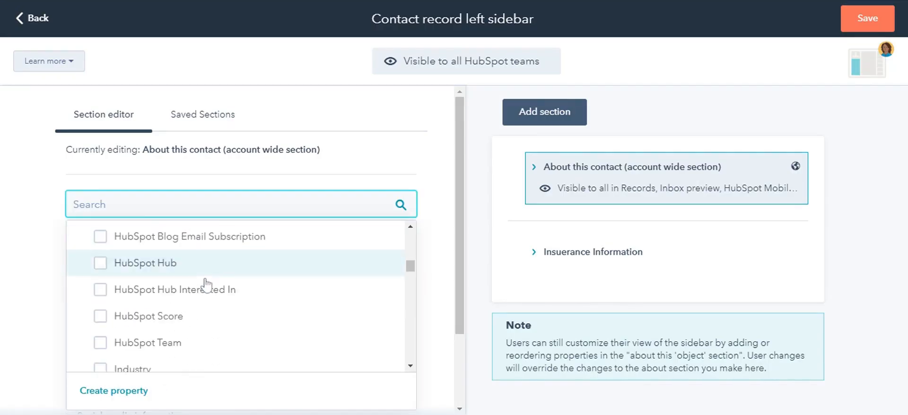
left_click(100, 263)
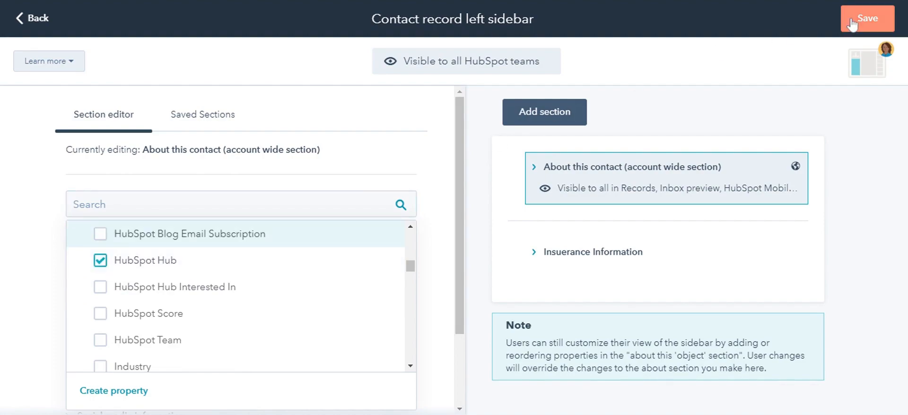
left_click(865, 16)
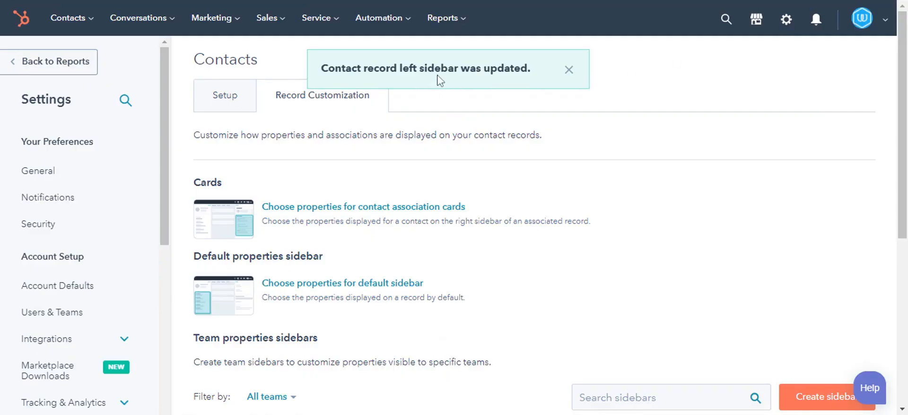
left_click(568, 70)
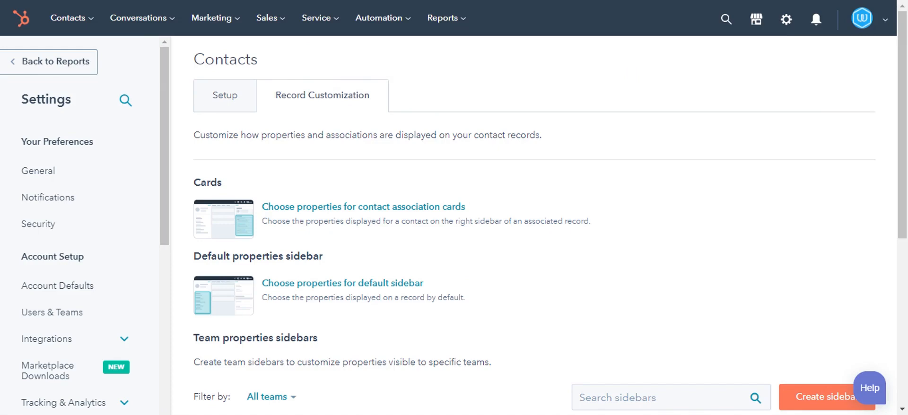